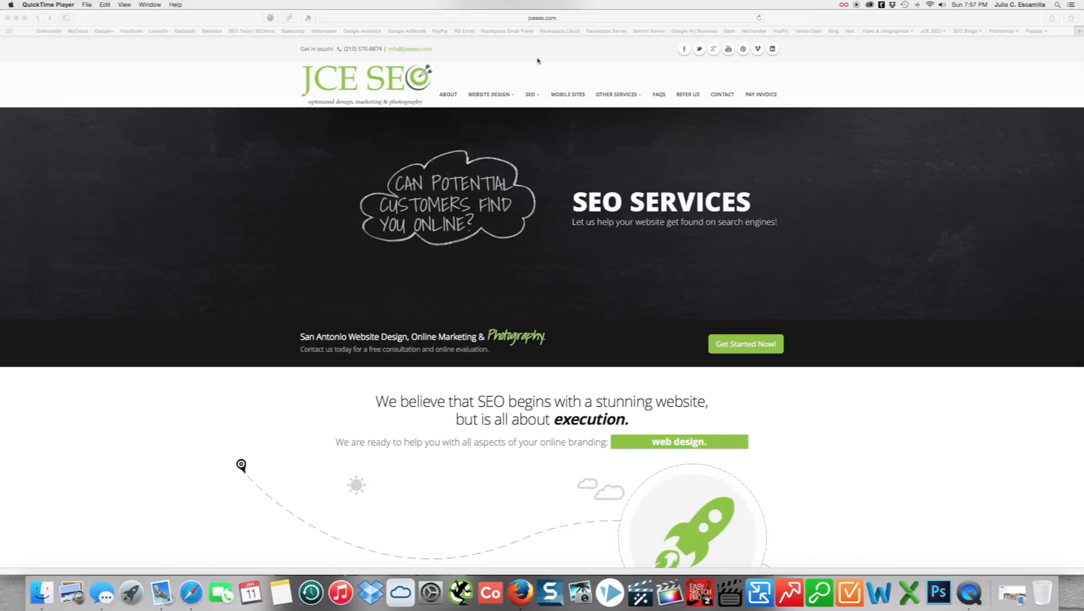
pyautogui.moveTo(448, 93)
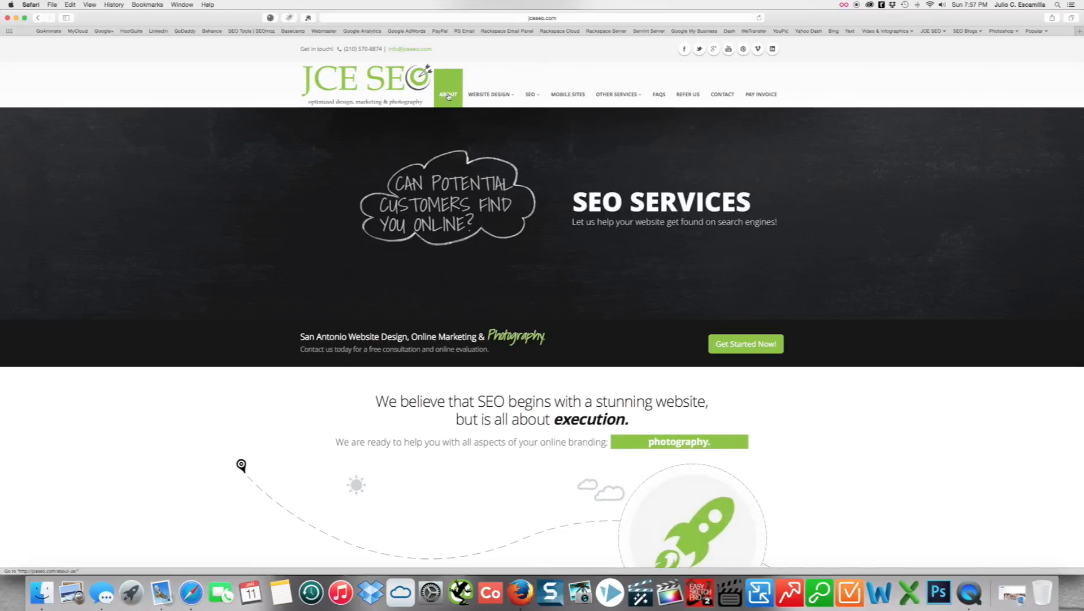
# Step: Navigate from the JCE SEO home page to its About Us page
pyautogui.click(447, 94)
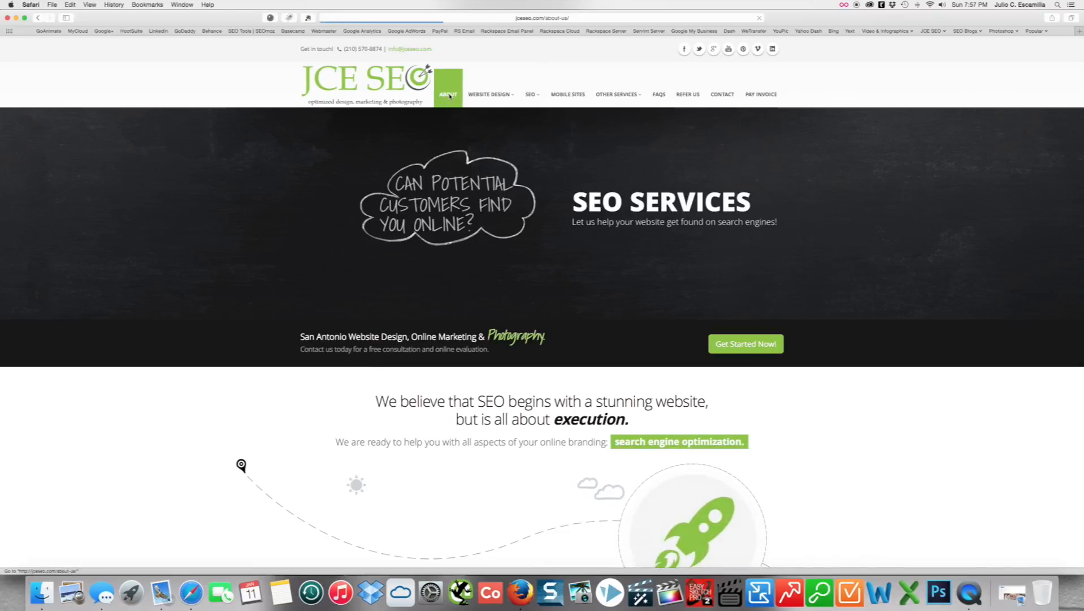
pyautogui.click(448, 94)
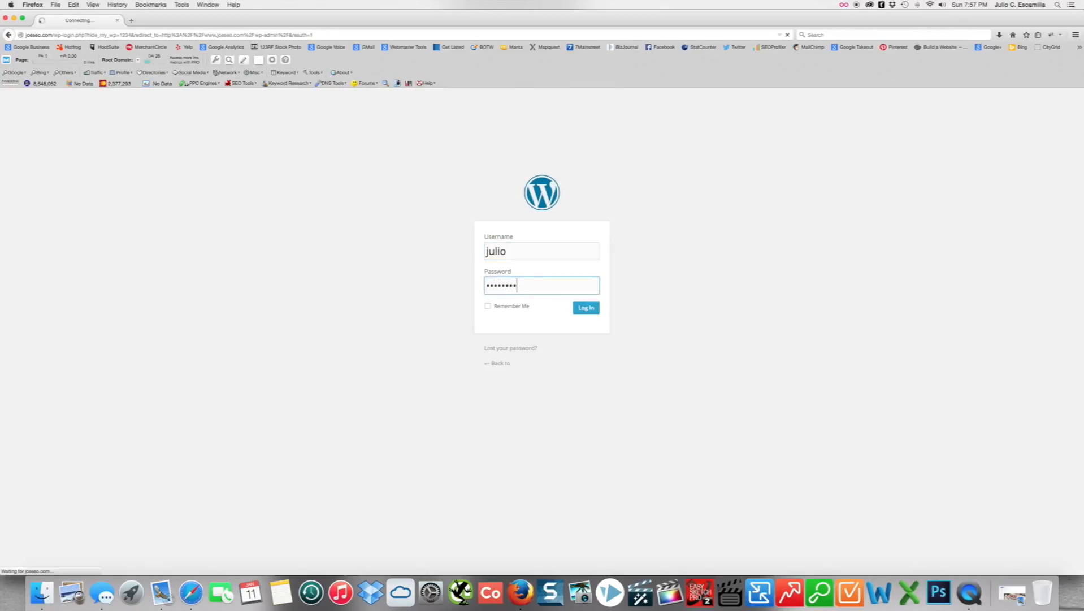
# Step: Sign in to the WordPress admin, retrying after the password error
pyautogui.click(584, 308)
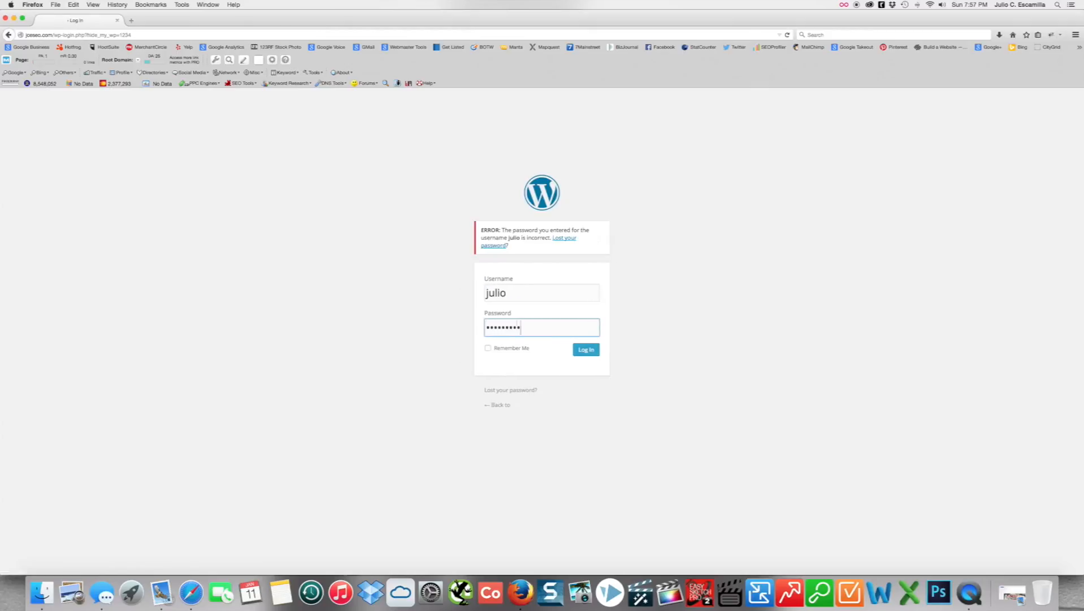
pyautogui.click(584, 349)
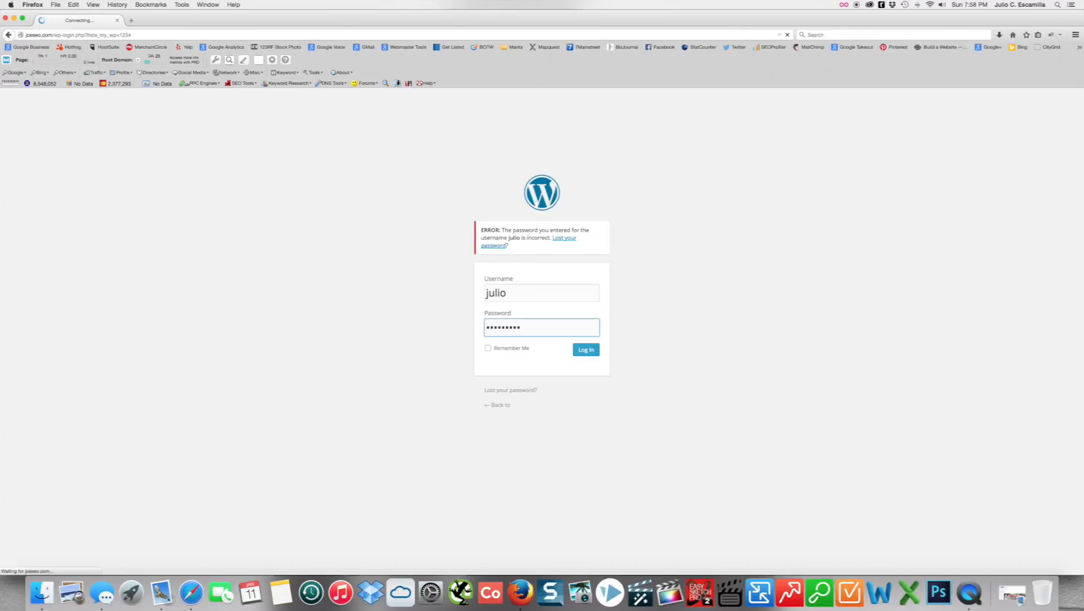
pyautogui.click(585, 349)
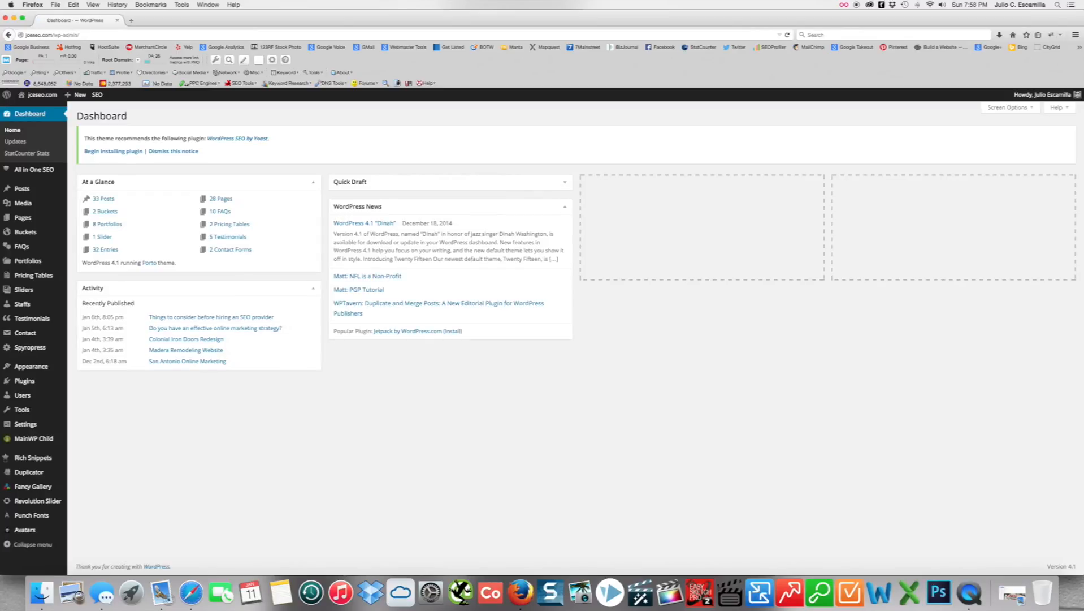
pyautogui.moveTo(22, 217)
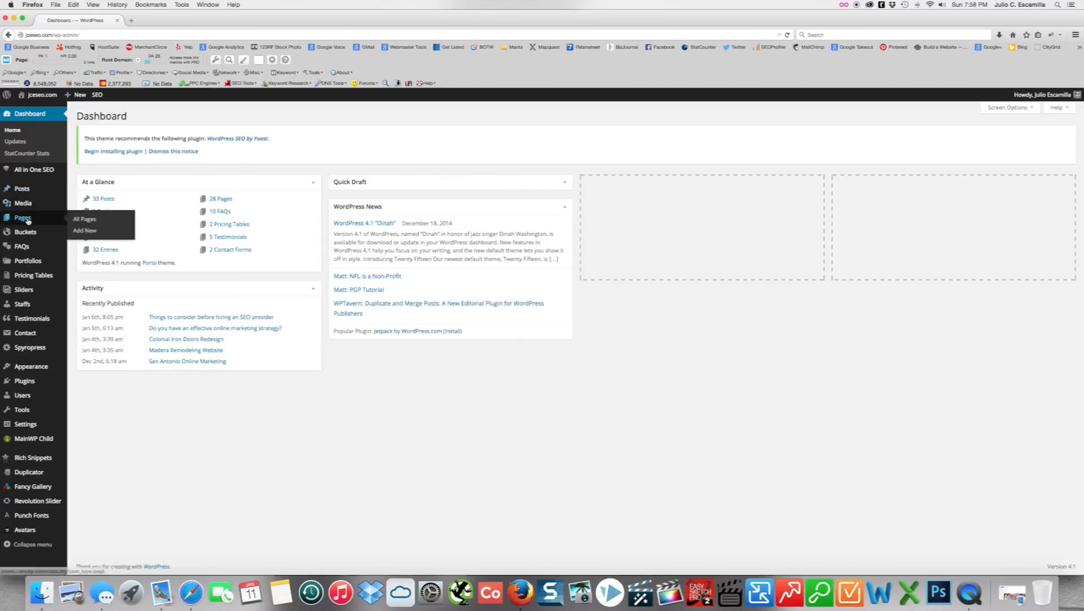
# Step: Show the list of all pages from the Pages section of the sidebar
pyautogui.click(85, 218)
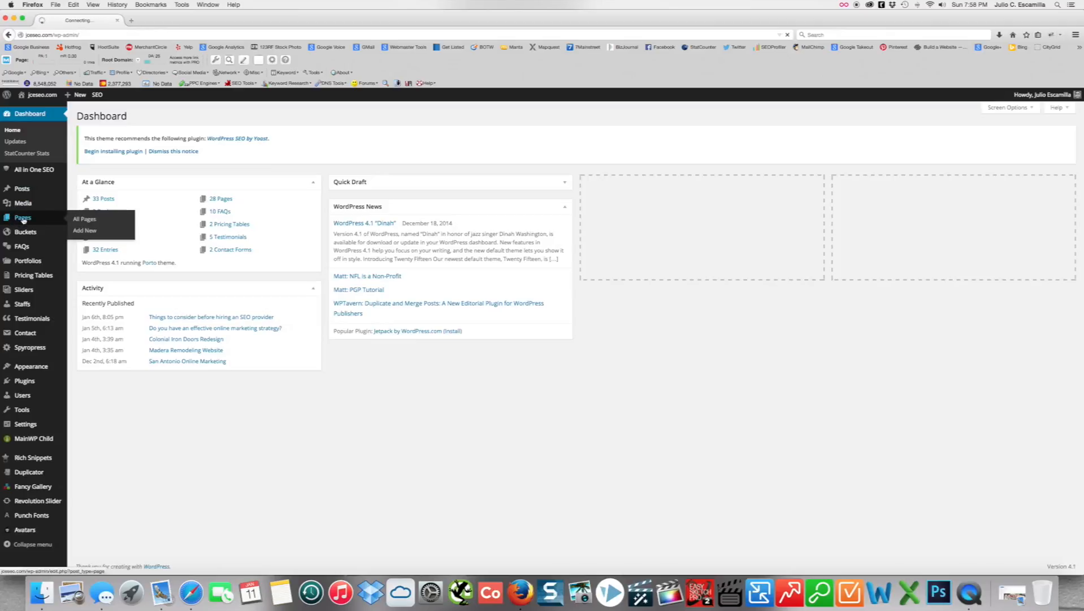
pyautogui.click(85, 218)
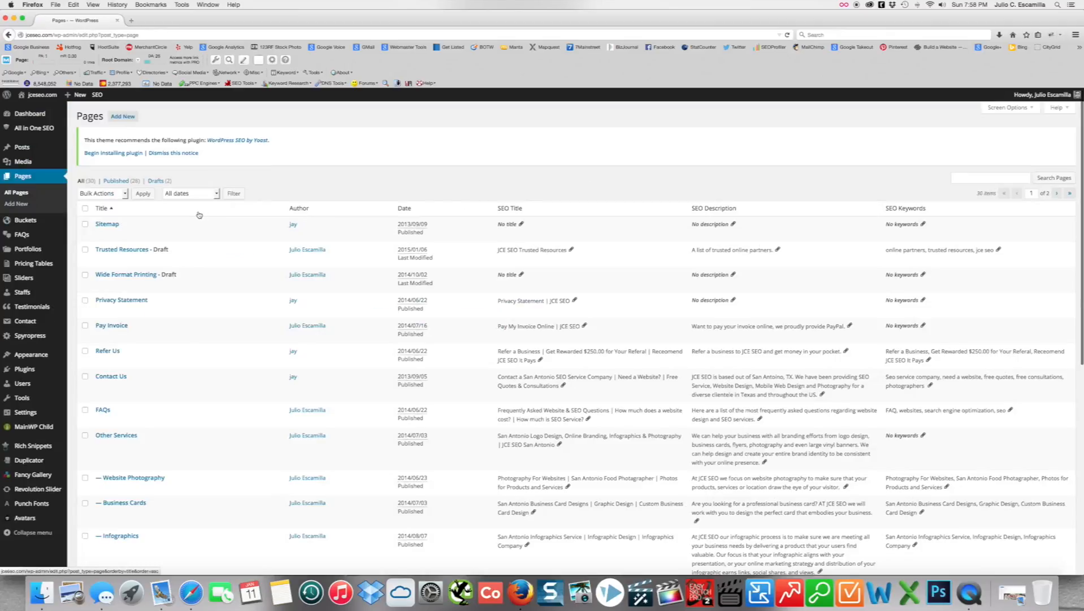
# Step: Locate About Us on page 2 of the list and edit its Rich Text module
pyautogui.scroll(-3)
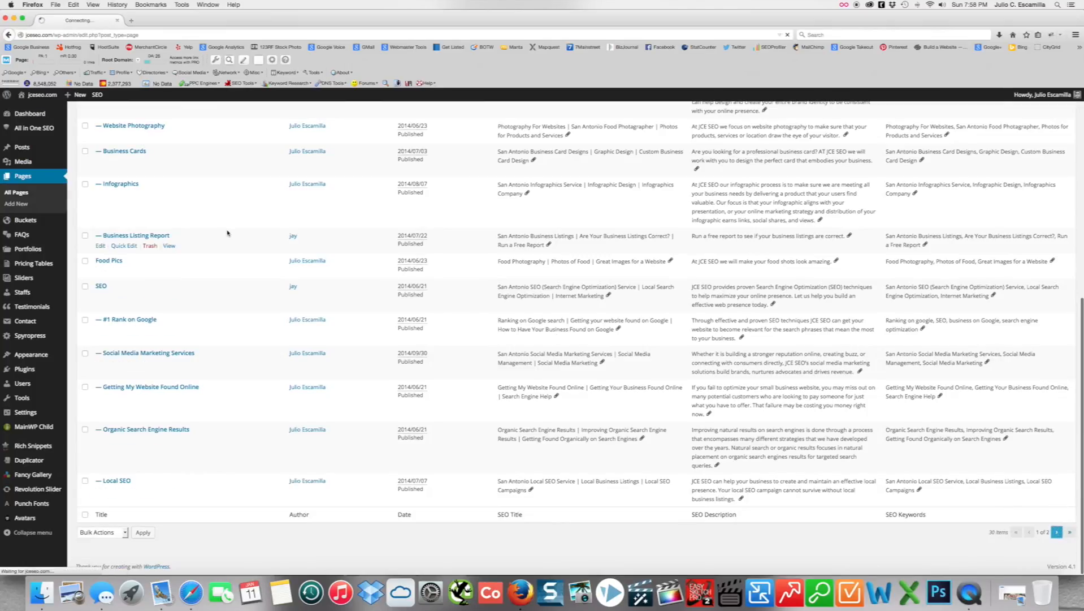
pyautogui.click(1056, 531)
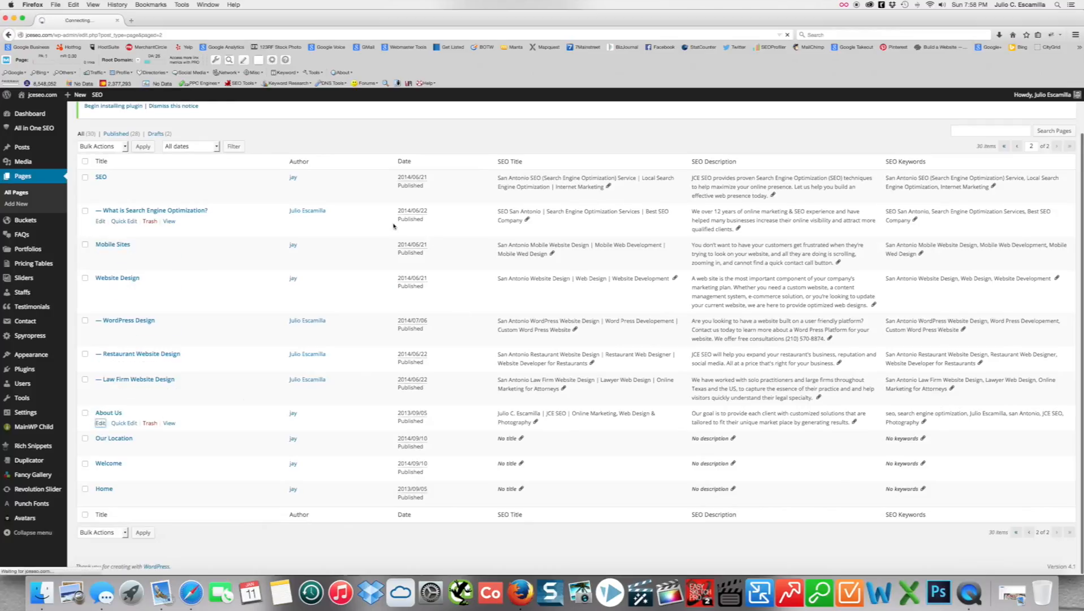
pyautogui.click(100, 423)
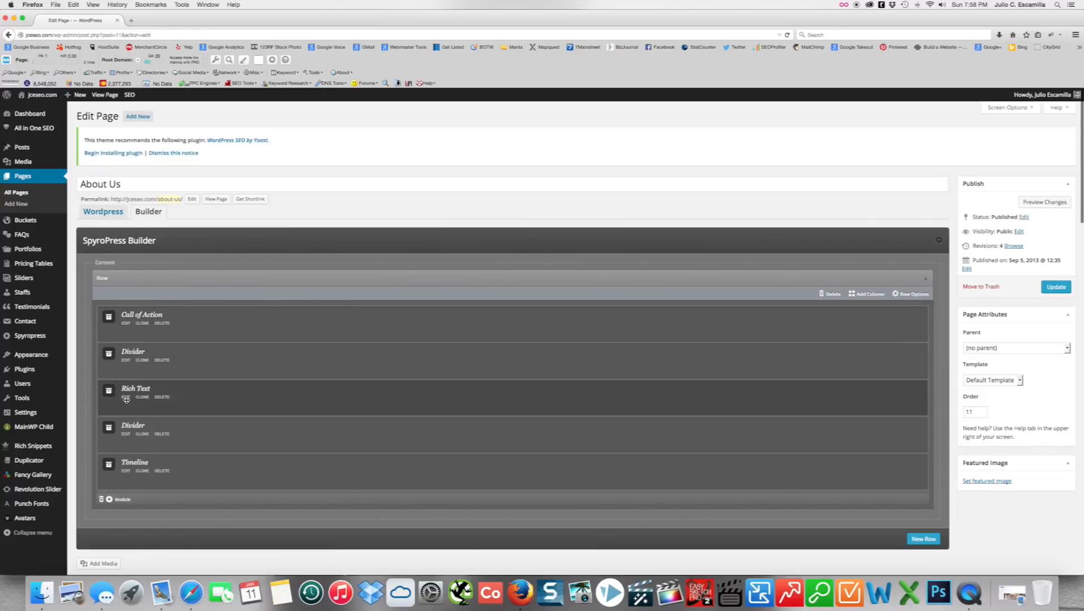
pyautogui.click(125, 396)
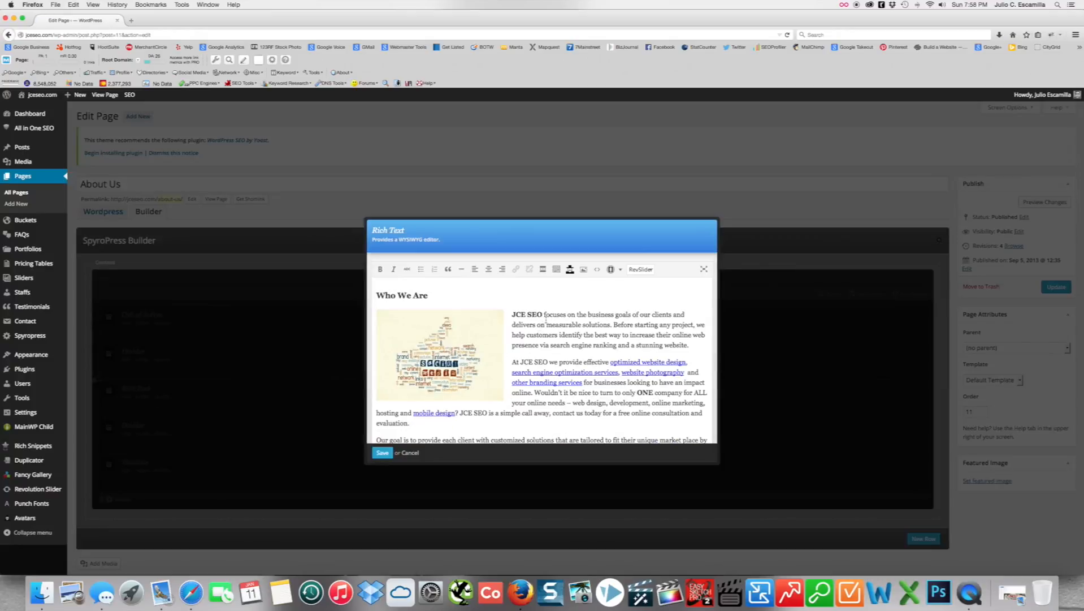
# Step: Remove the bold from ONE and delete the 'Call us today!' sentence
pyautogui.scroll(-3)
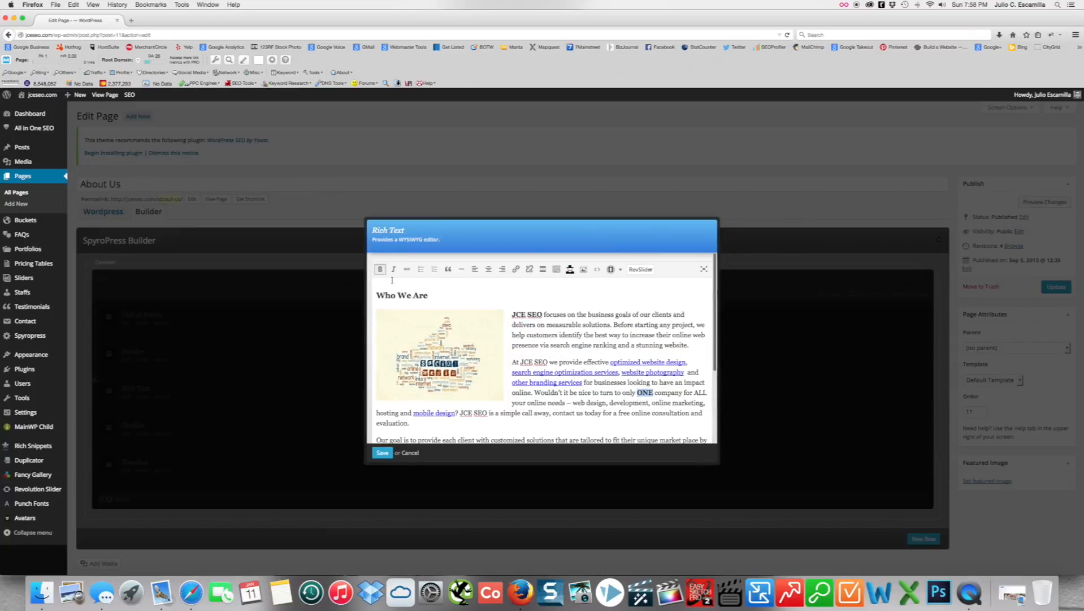
pyautogui.scroll(-3)
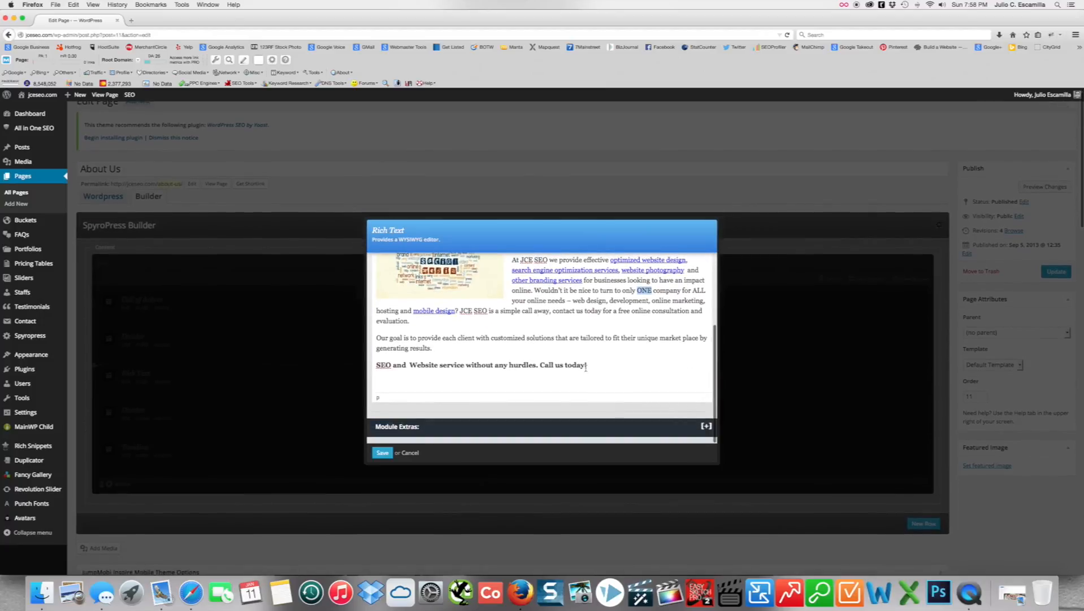
pyautogui.doubleClick(563, 364)
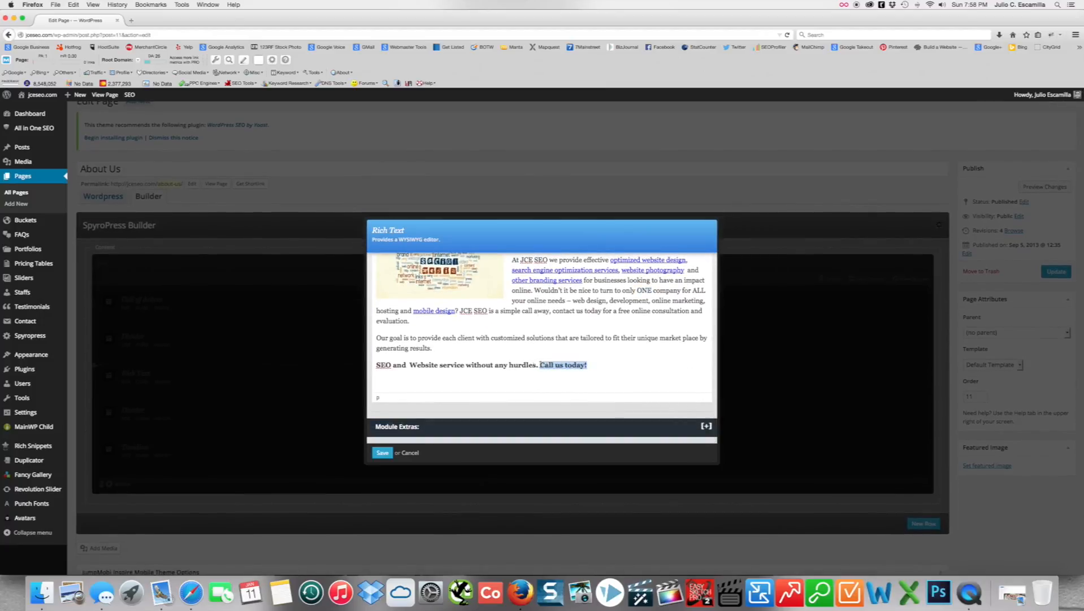
pyautogui.click(563, 364)
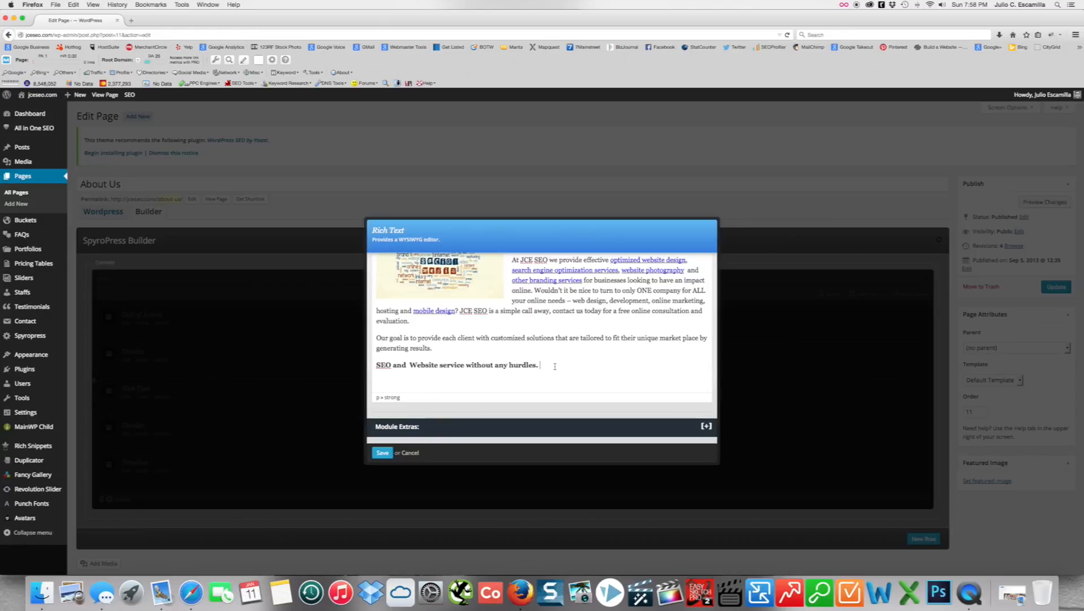
# Step: Save the Rich Text module and update the About Us page
pyautogui.scroll(3)
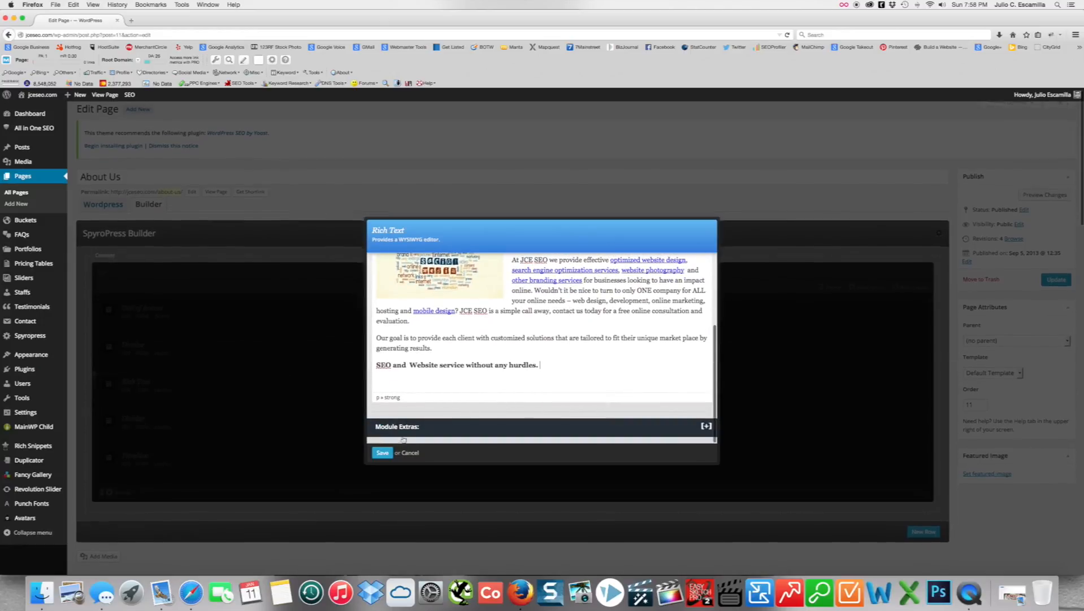
pyautogui.click(382, 453)
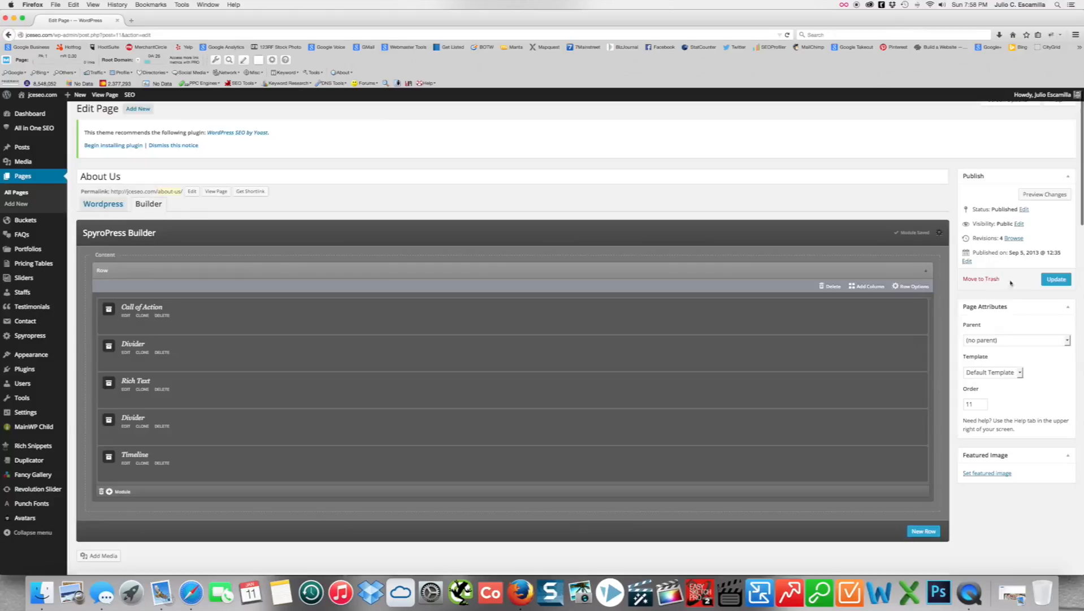
pyautogui.click(1057, 278)
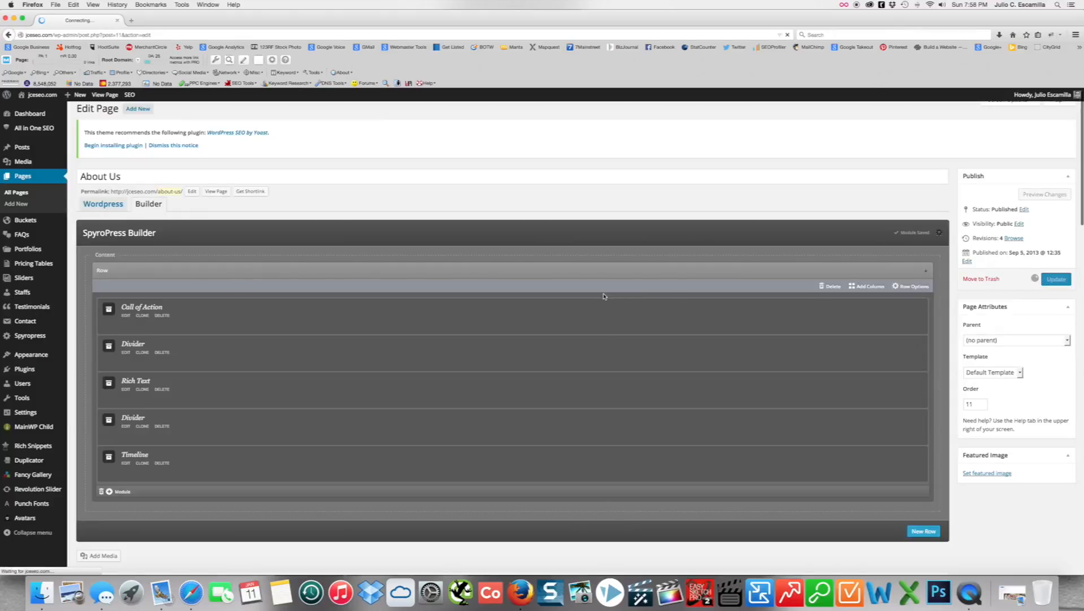